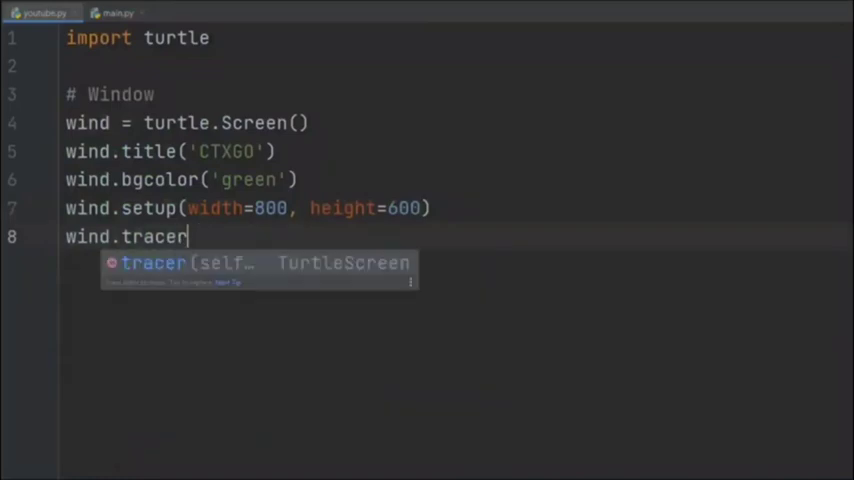
Step: Finish the wind.tracer(0) line and add the wind.bgcolor line for the turtle Screen setup
{"action": "type", "text": "(0"}
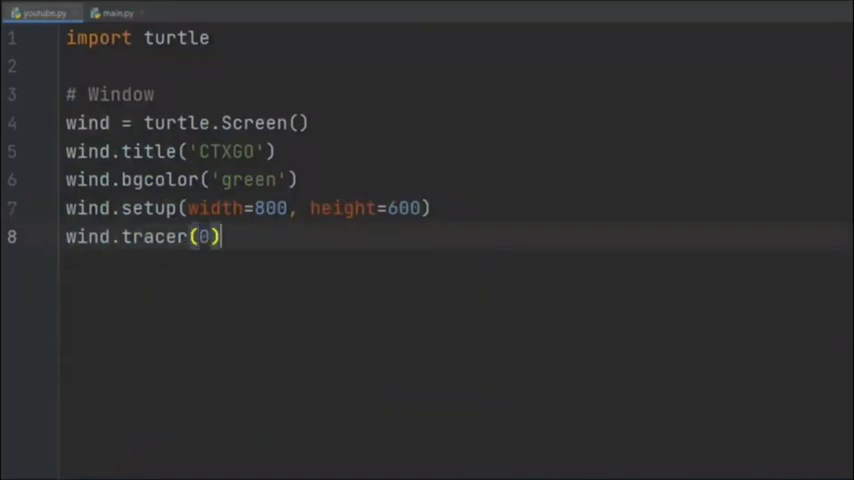
{"action": "key", "text": "Enter"}
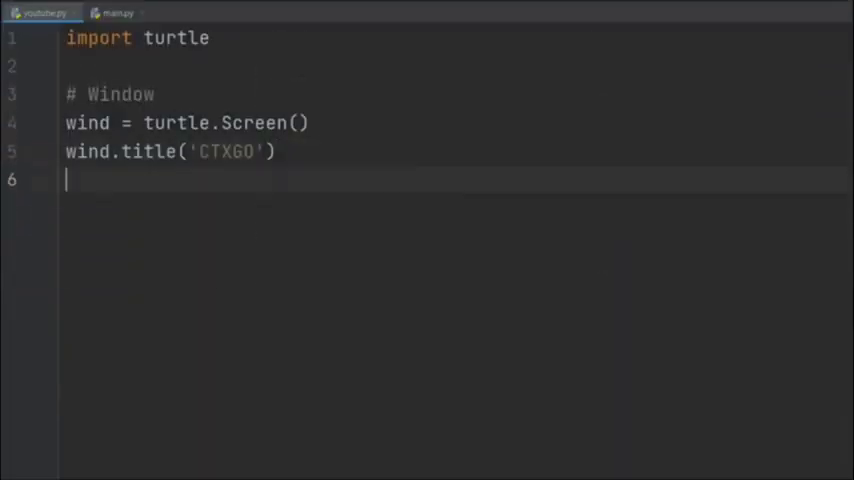
{"action": "type", "text": "wind.bgcolor"}
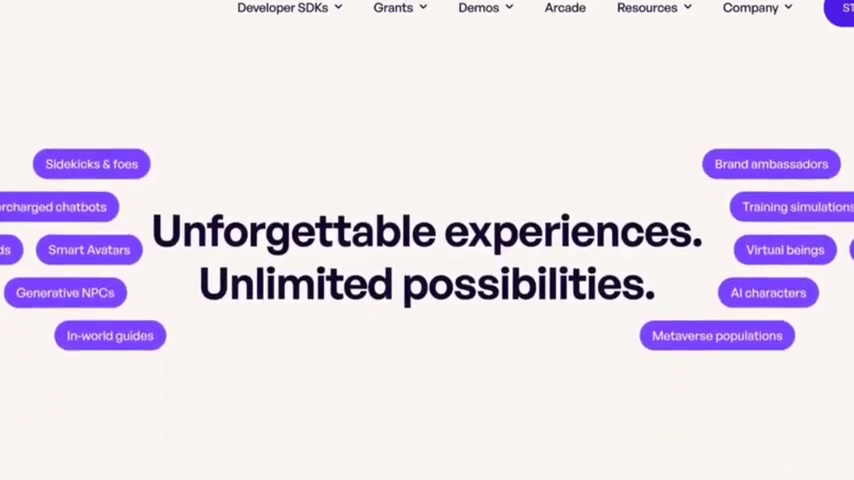
Step: Scroll through Inworld AI's character and NPC features, then bring up the latentlabs.art search results
{"action": "scroll", "scroll_direction": "down", "scroll_amount": 3}
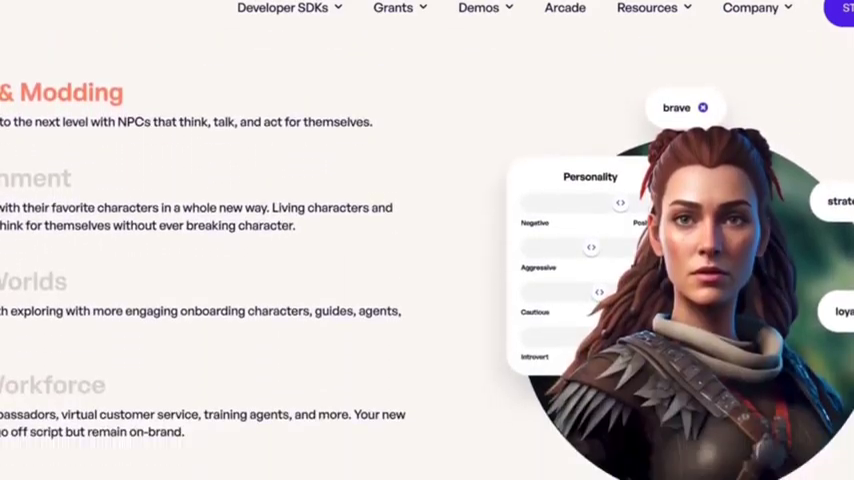
{"action": "scroll", "scroll_direction": "down", "scroll_amount": 3}
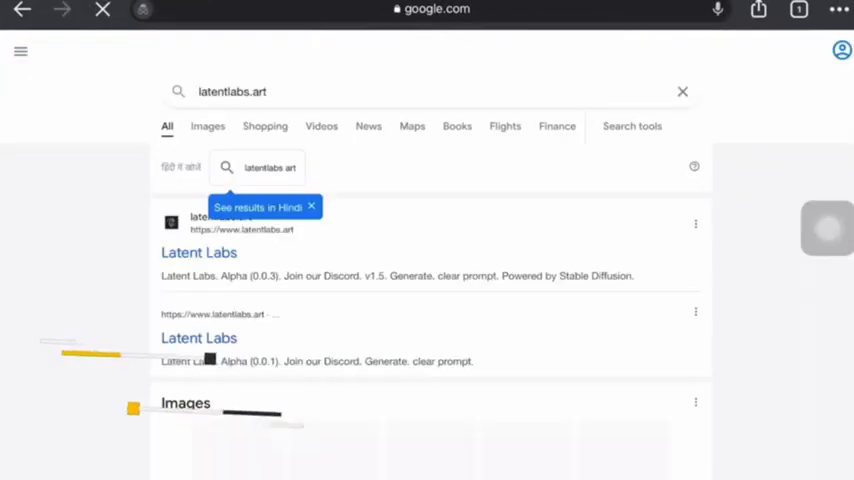
{"action": "left_click", "coordinate": [200, 252]}
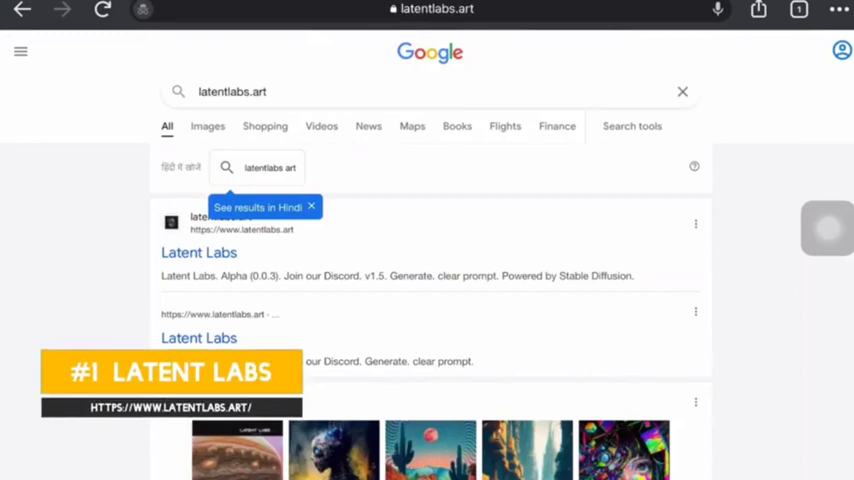
{"action": "left_click", "coordinate": [198, 252]}
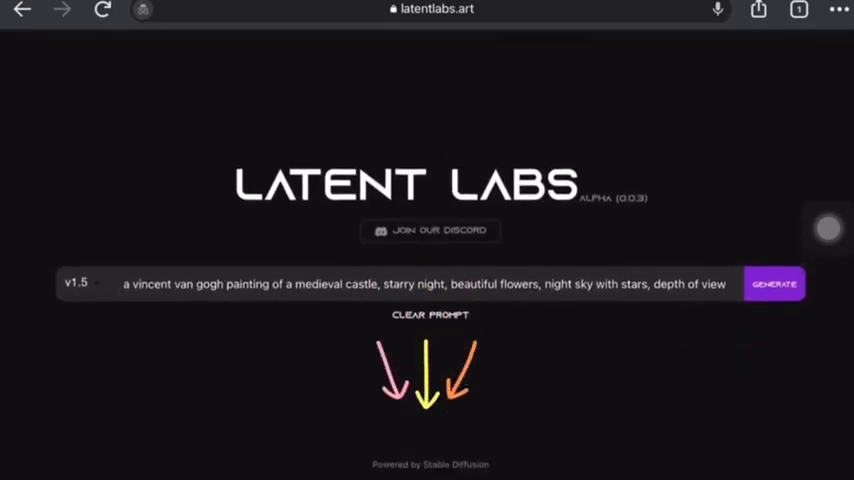
Step: Open the Latent Labs result so the generator shows the Van Gogh medieval castle prompt
{"action": "left_click", "coordinate": [772, 284]}
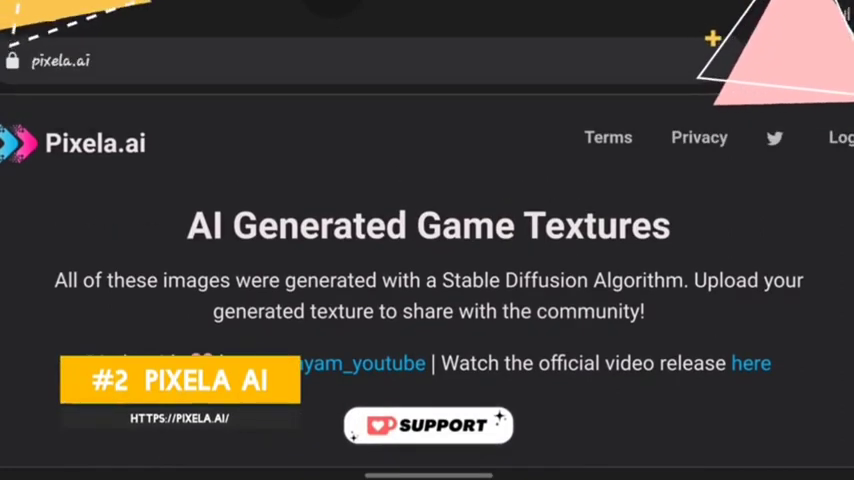
Step: Browse Pixela.ai's texture gallery and preview a selected texture wrapped on a 3D sphere
{"action": "scroll", "scroll_direction": "down", "scroll_amount": 3}
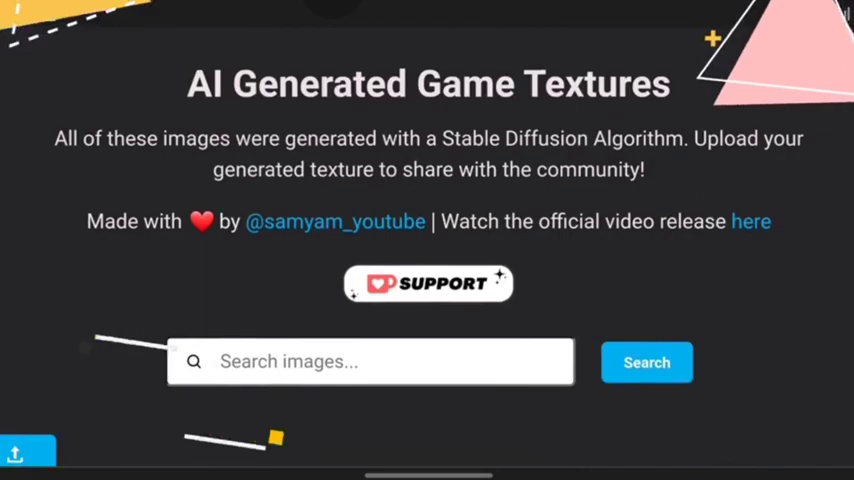
{"action": "scroll", "scroll_direction": "down", "scroll_amount": 3}
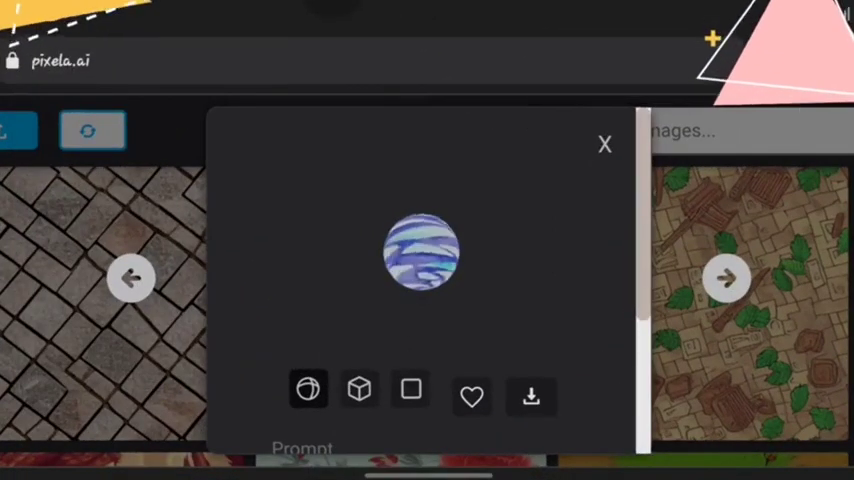
{"action": "left_click", "coordinate": [308, 388]}
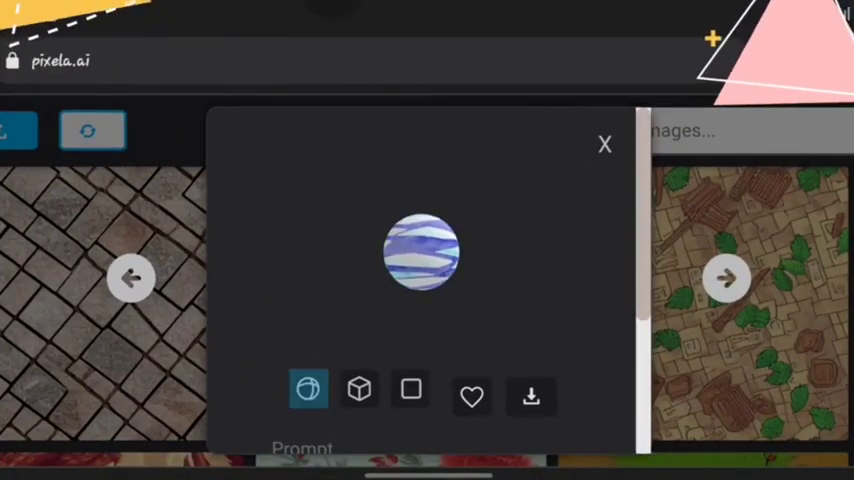
{"action": "left_click", "coordinate": [360, 390]}
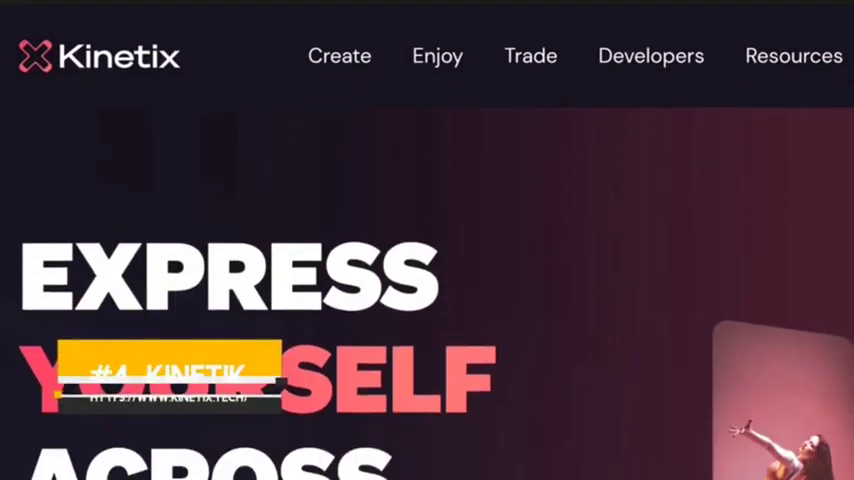
Step: Scroll Kinetix past the Enjoy section and dancing avatar to the emote listed at 5 MATIC
{"action": "scroll", "scroll_direction": "down", "scroll_amount": 3}
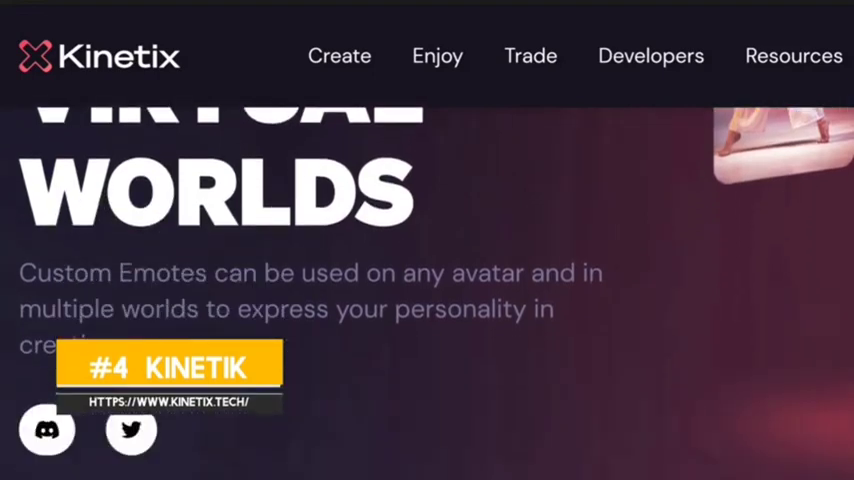
{"action": "scroll", "scroll_direction": "down", "scroll_amount": 3}
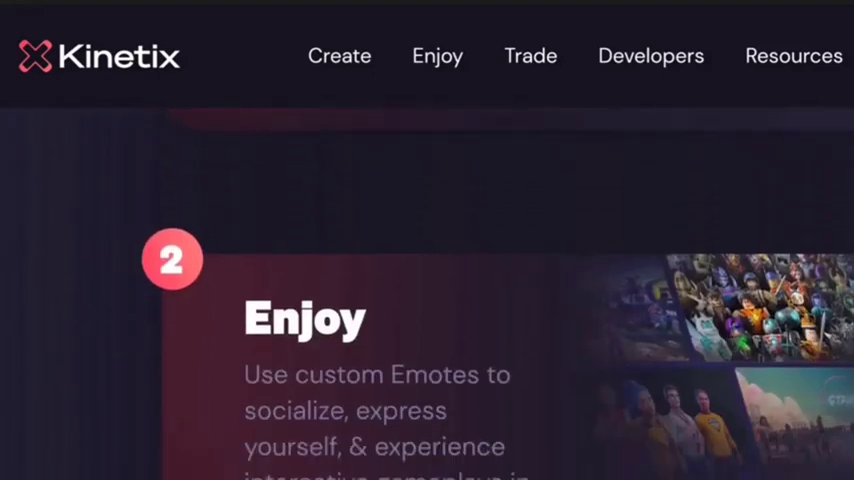
{"action": "scroll", "scroll_direction": "down", "scroll_amount": 3}
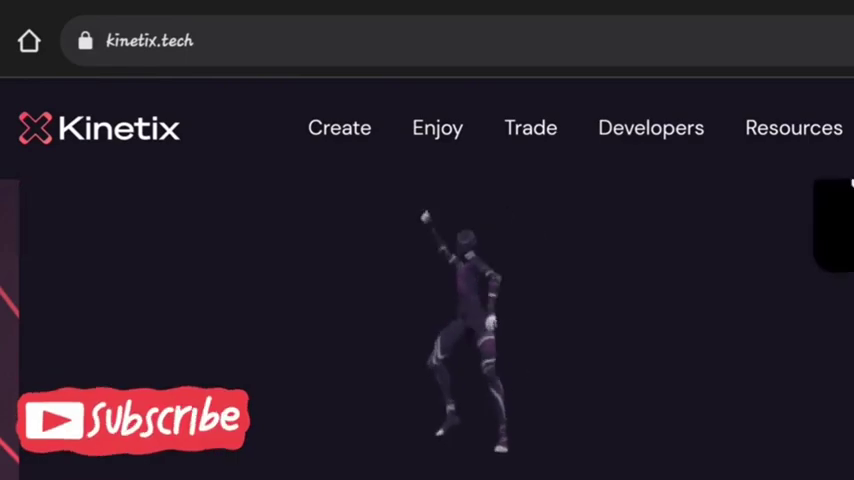
{"action": "scroll", "scroll_direction": "down", "scroll_amount": 3}
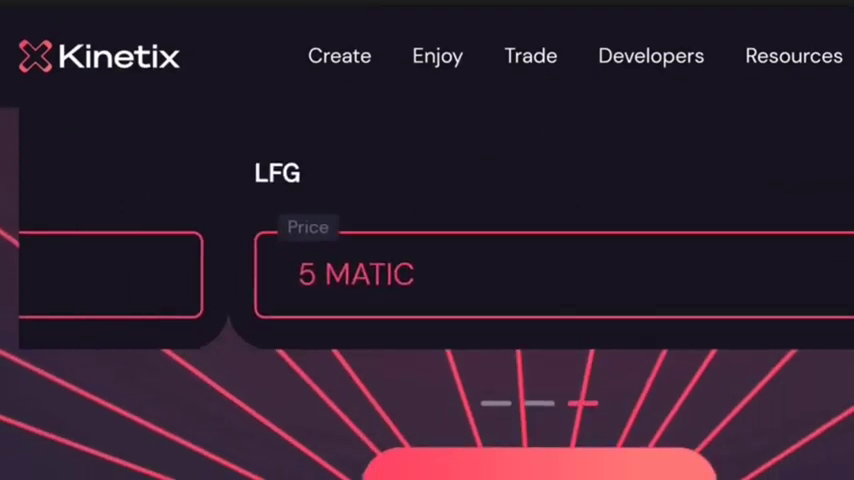